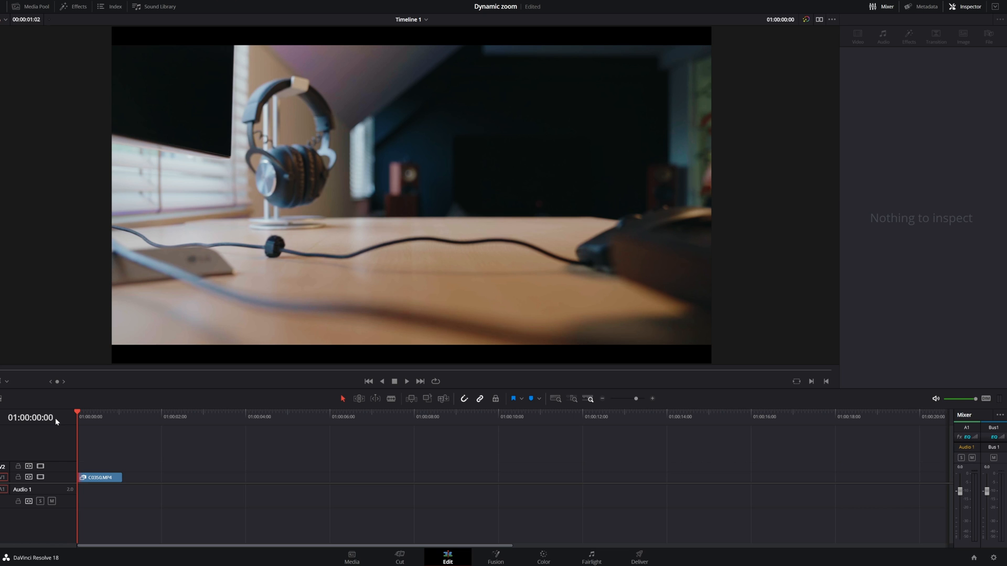
- Bring the selected desk clip into the Fusion page and select its MediaIn1 node
left_click(406, 381)
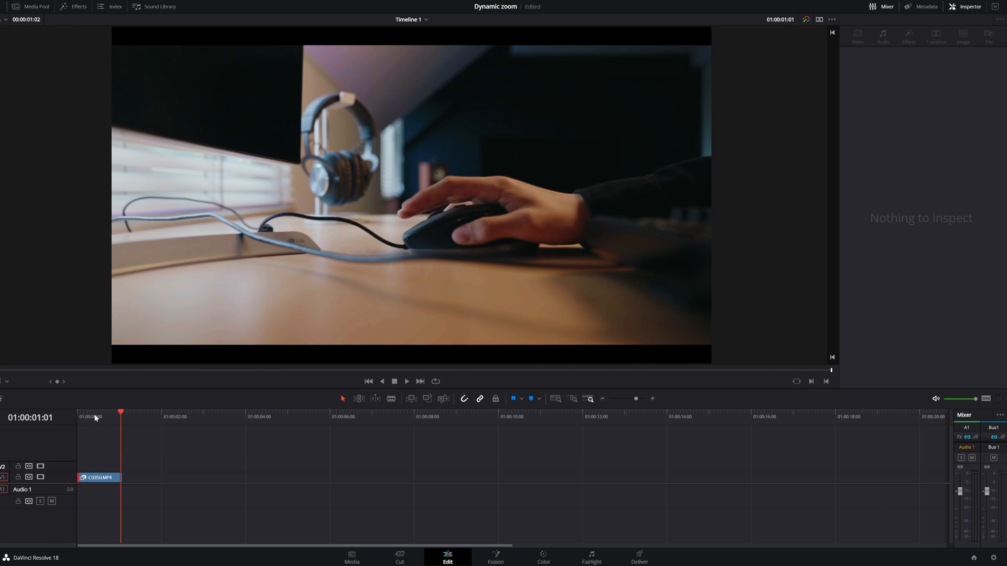
mouse_move(110, 418)
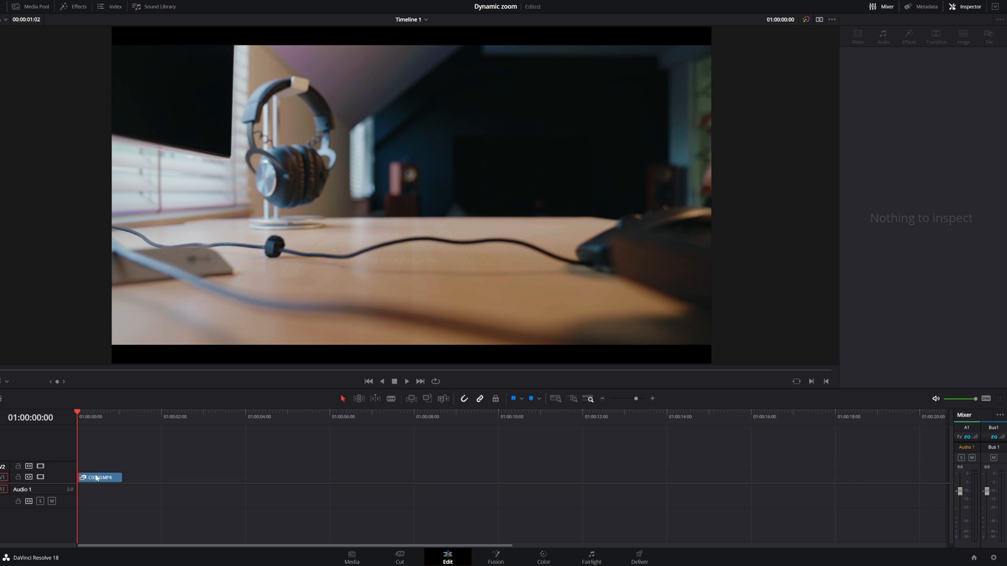
left_click(99, 478)
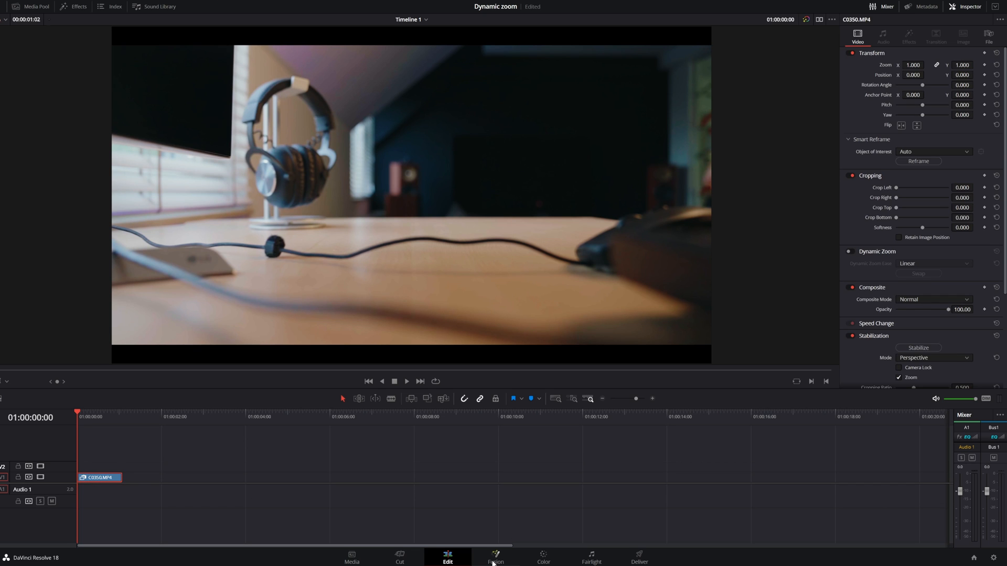
left_click(494, 557)
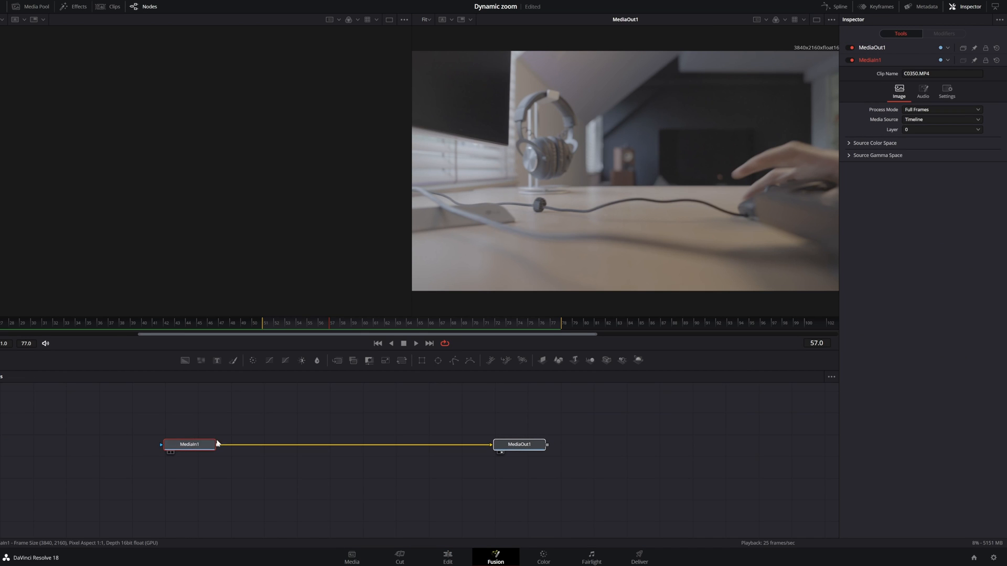
left_click(189, 445)
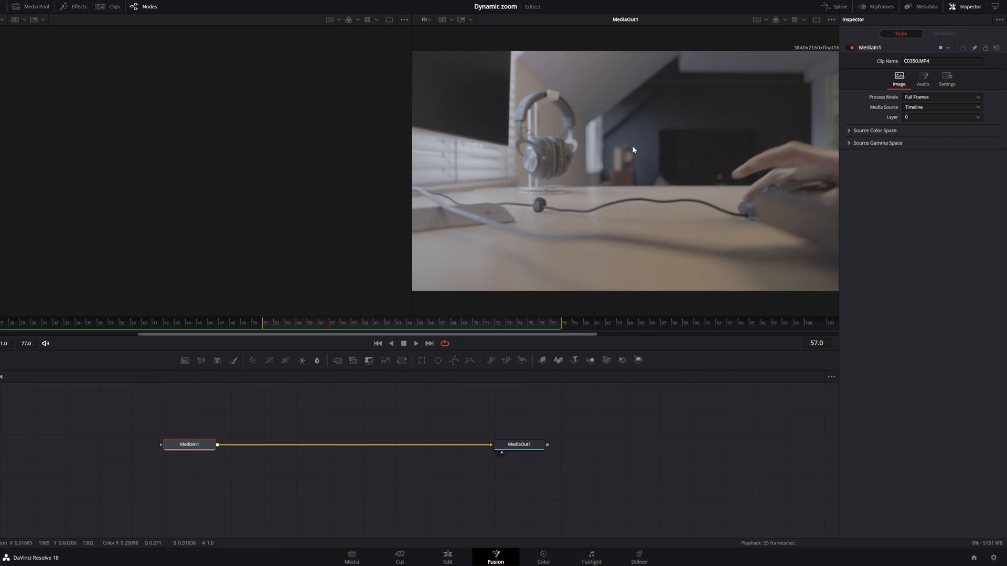
mouse_move(295, 455)
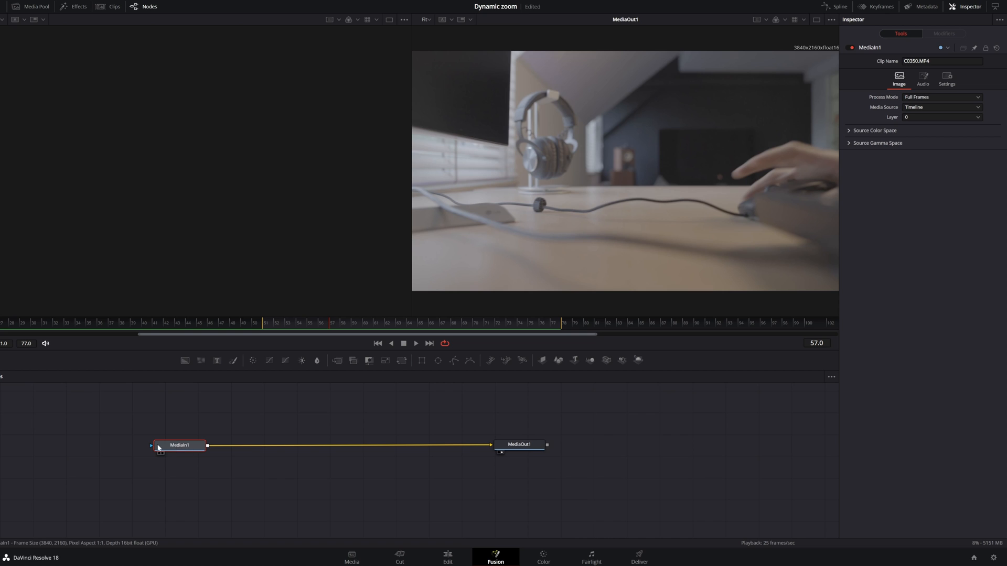
- Insert a Transform node between MediaIn1 and MediaOut1 after nudging MediaIn1 left
left_click_drag(180, 444, 167, 437)
type("Transform")
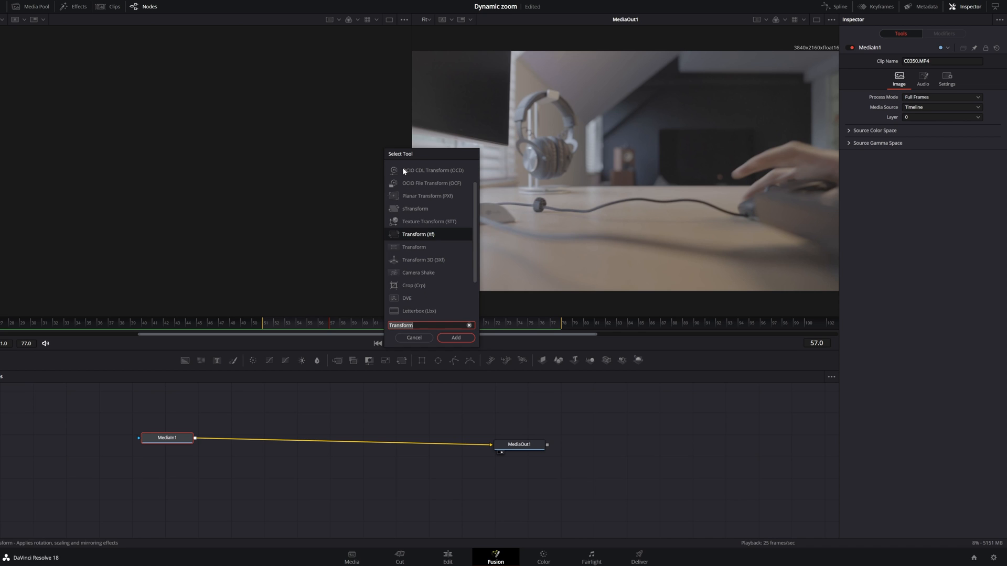
mouse_move(460, 352)
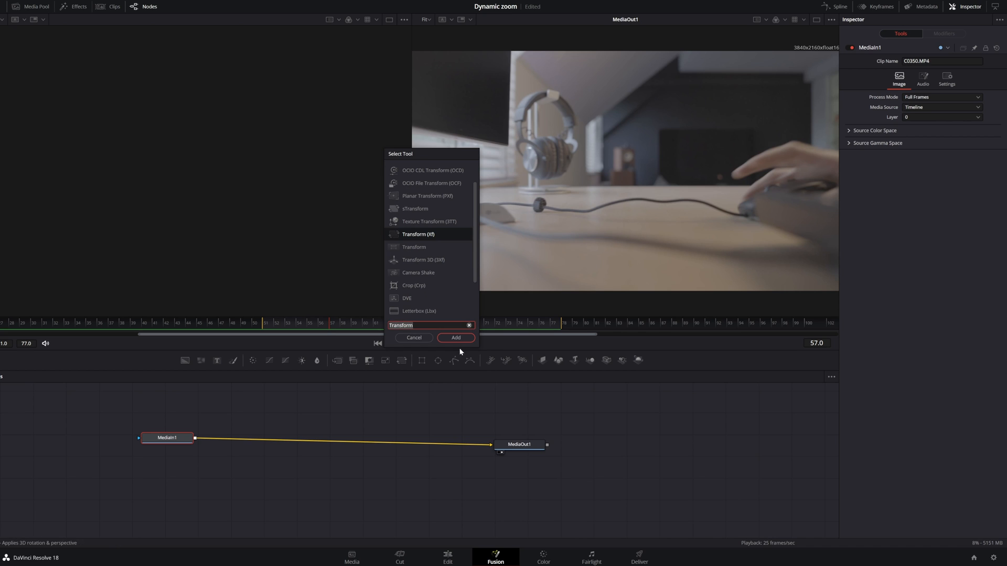
left_click(456, 338)
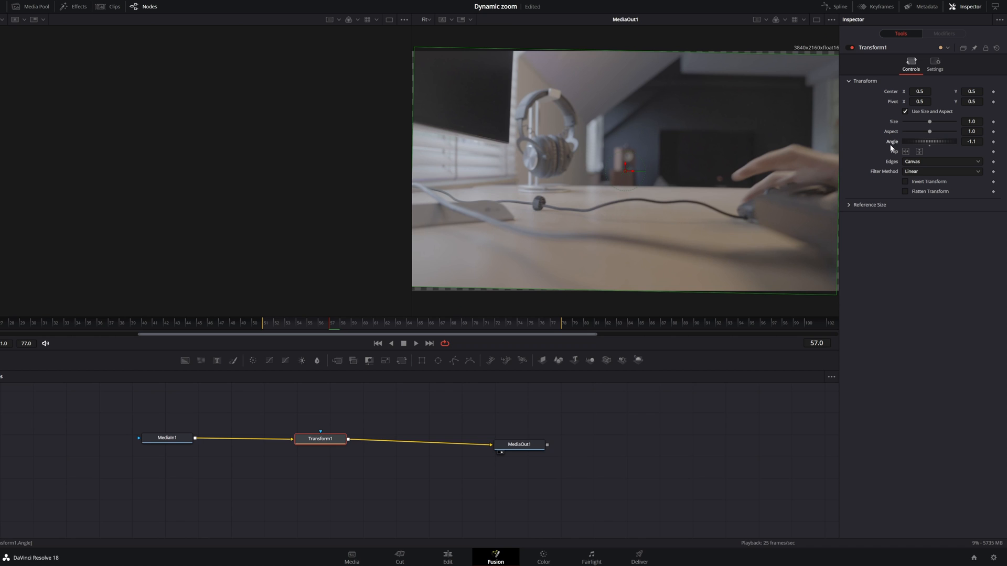
- Reset Transform1's Angle to 0.0 and park on the frame where the hand reaches the mouse
type("0.0")
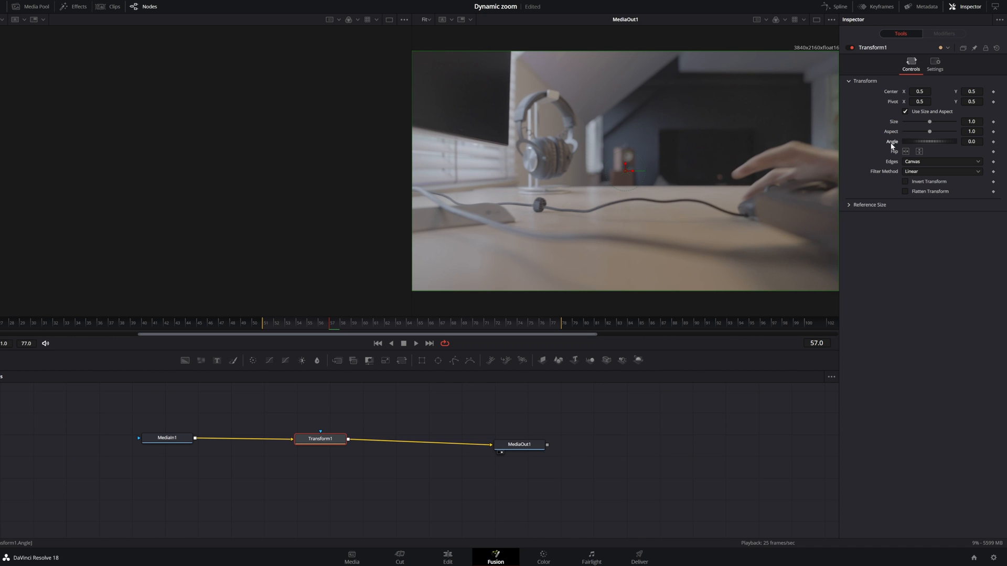
left_click(219, 322)
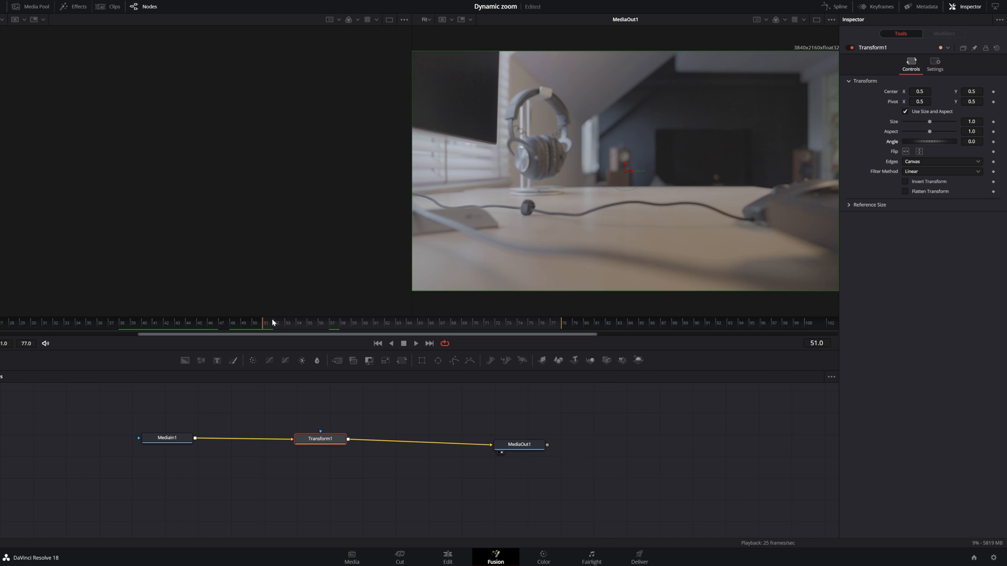
mouse_move(274, 319)
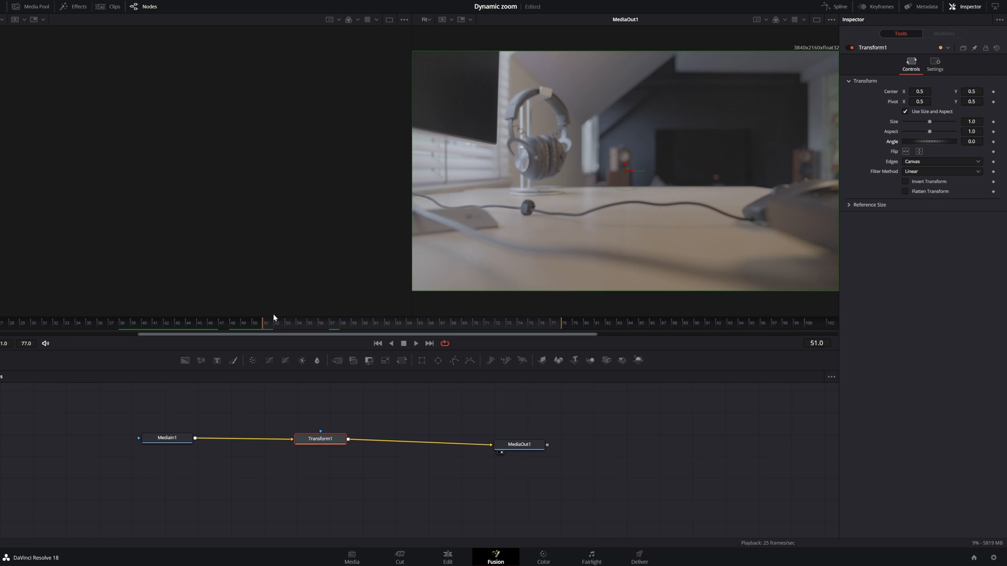
mouse_move(270, 322)
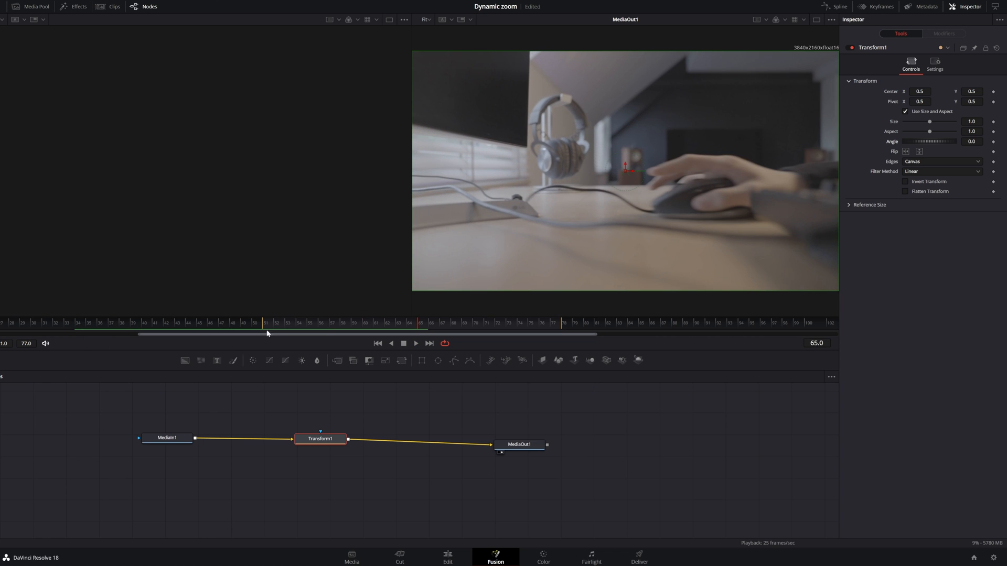
- Nudge the Transform1 node slightly up and left in the node graph
left_click_drag(320, 439, 310, 435)
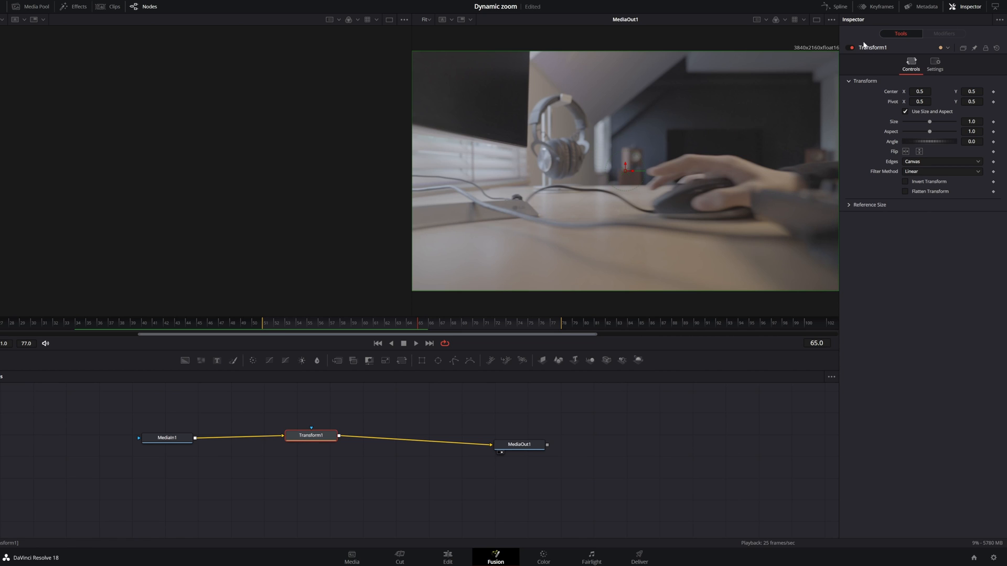
mouse_move(892, 74)
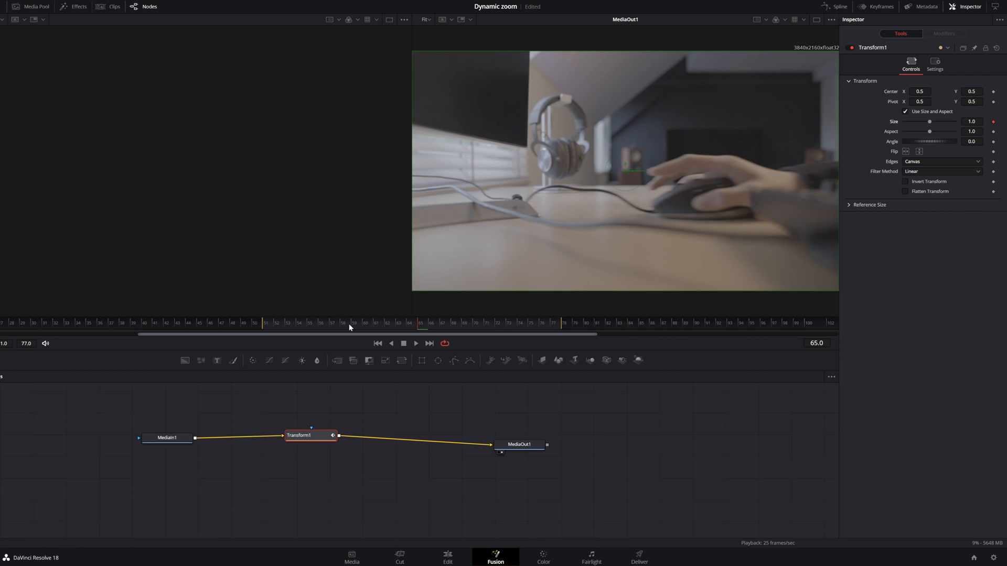
mouse_move(433, 324)
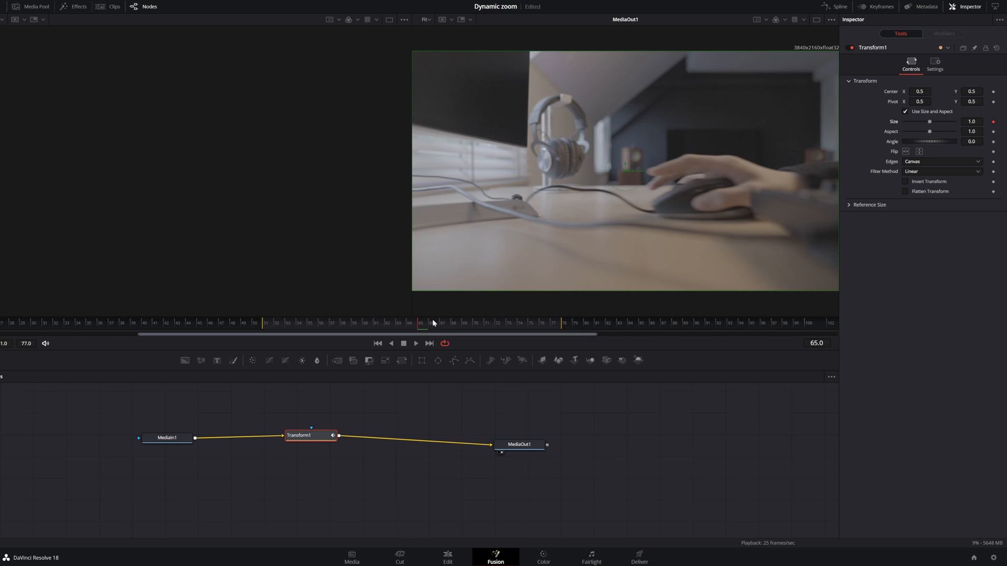
- At frame 72, raise Transform1's Size to about 2.21 for a tight zoom on the hand and mouse
left_click(428, 324)
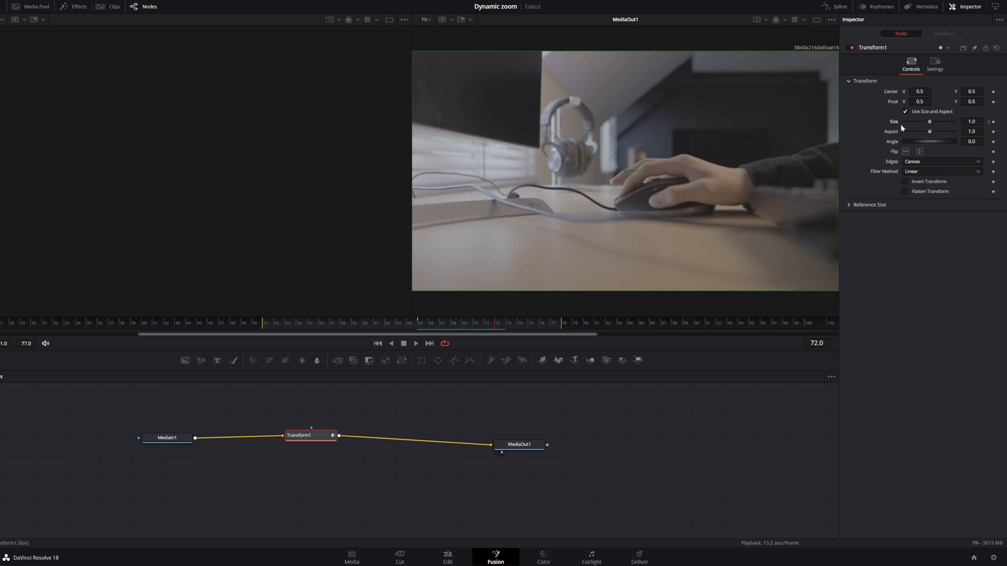
mouse_move(905, 126)
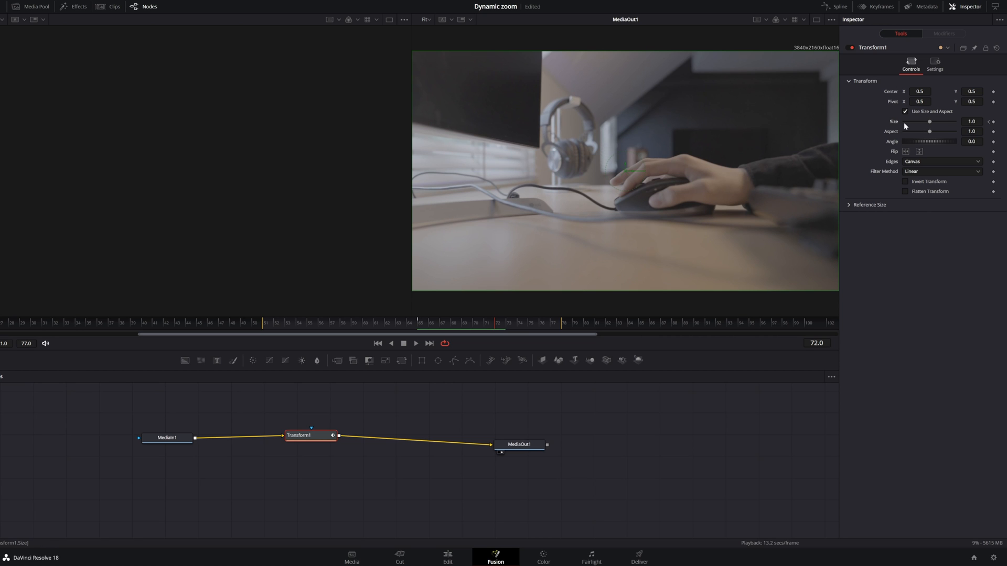
mouse_move(993, 128)
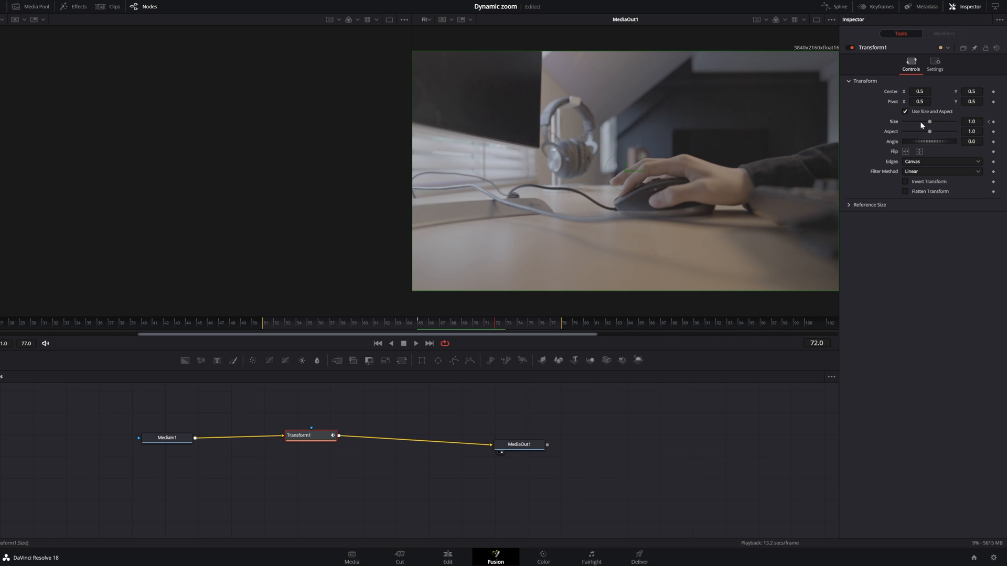
left_click_drag(929, 122, 936, 121)
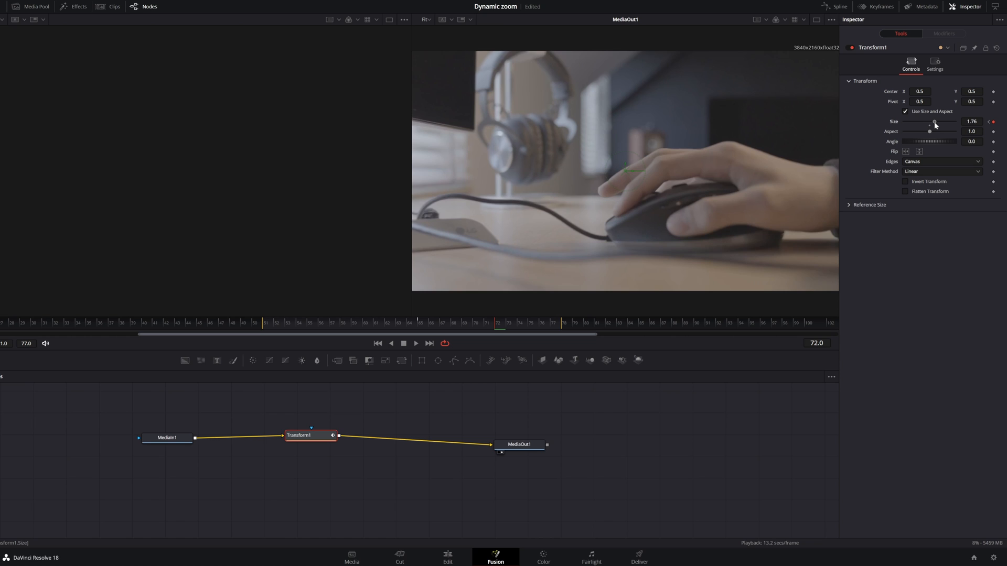
left_click_drag(932, 124, 935, 123)
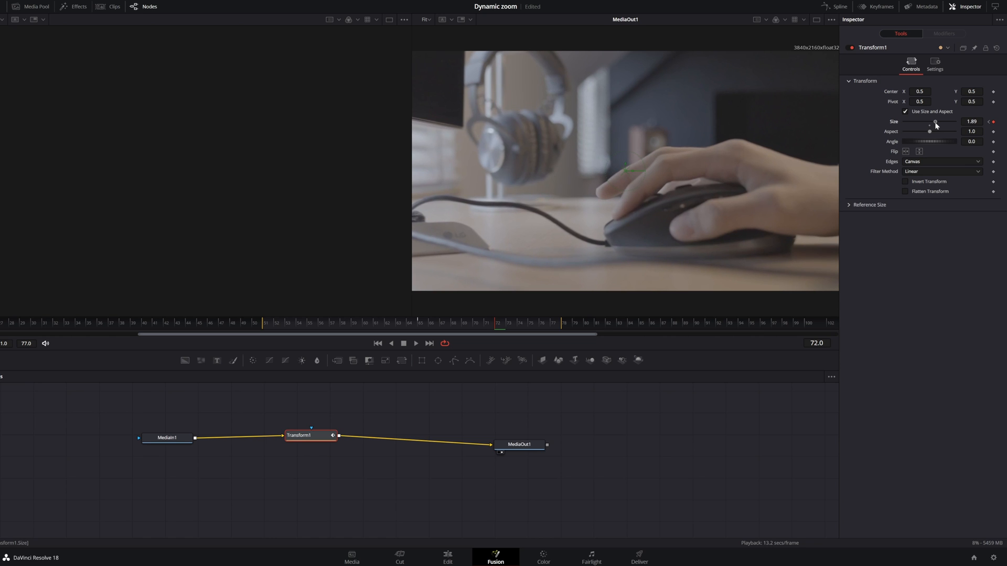
left_click_drag(929, 124, 938, 124)
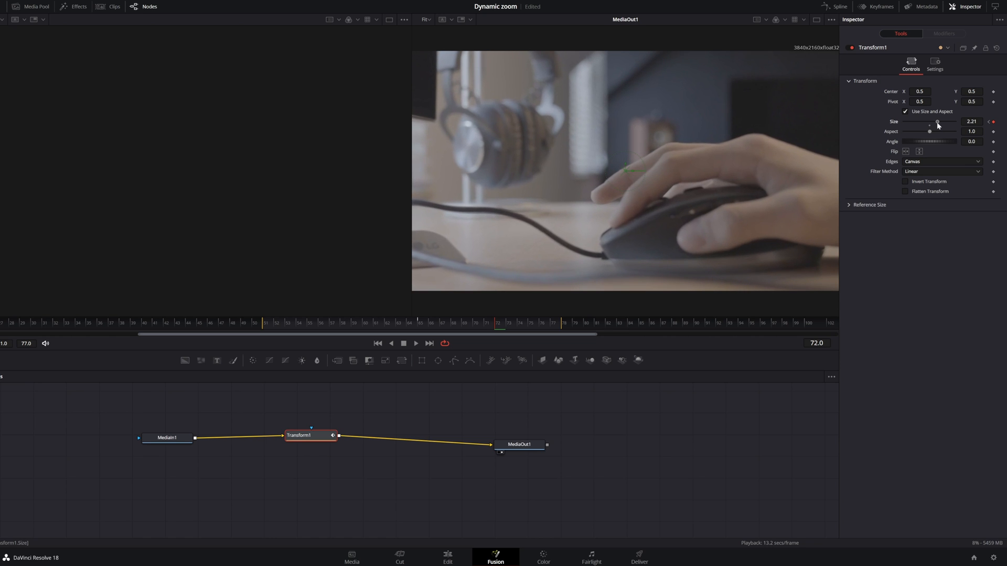
left_click_drag(928, 122, 938, 123)
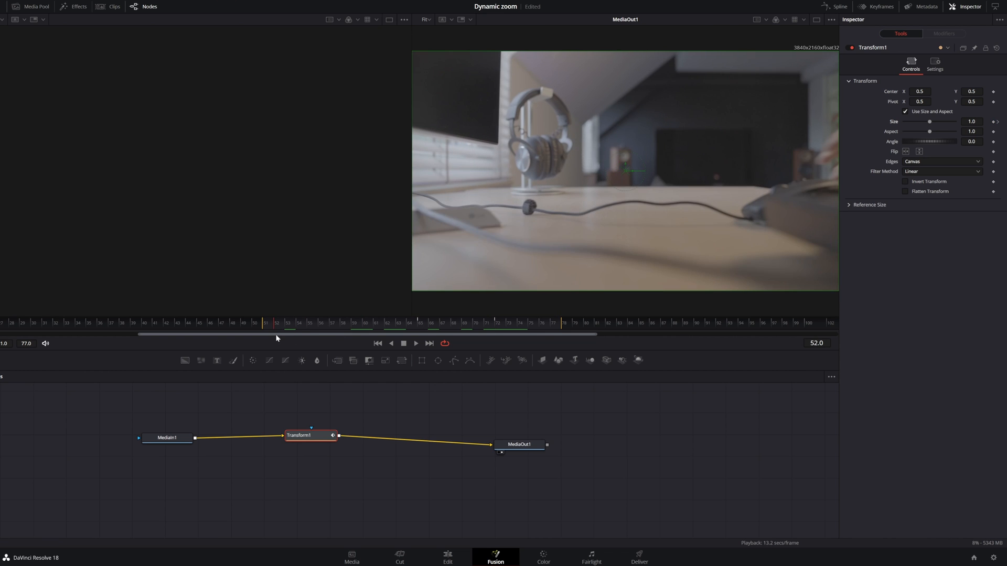
- Check the zoom later in the clip, then return to a frame before it starts
left_click(415, 343)
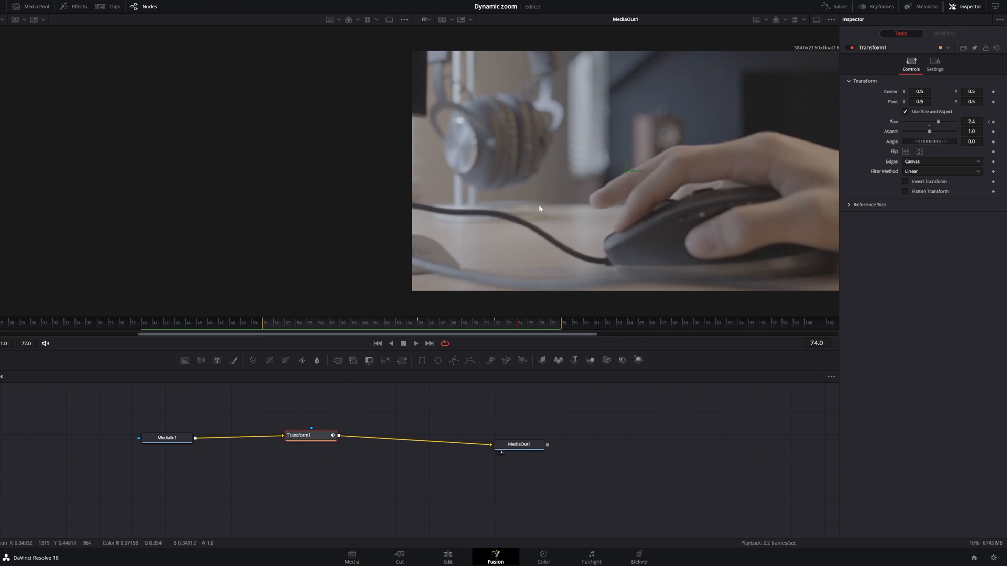
mouse_move(776, 169)
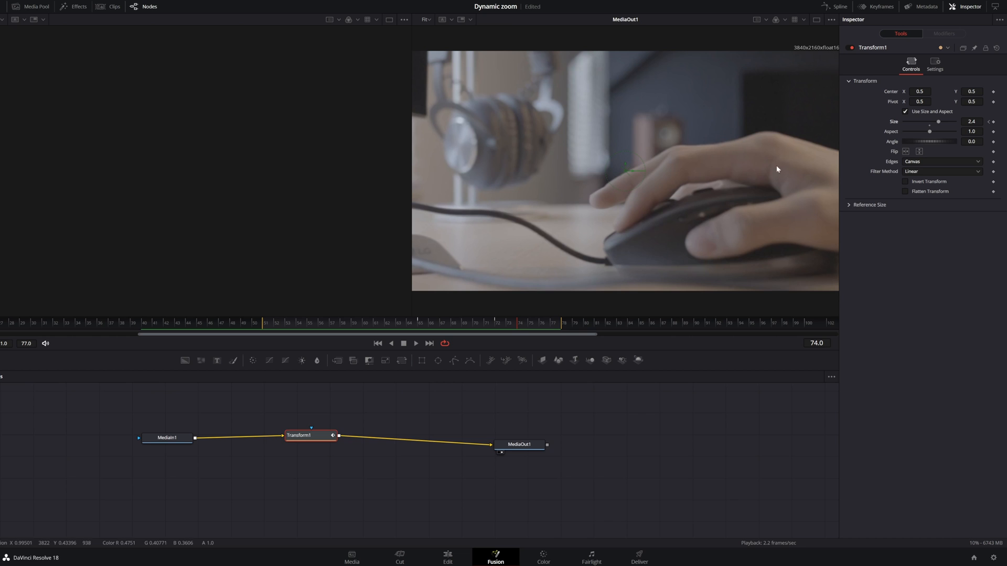
mouse_move(597, 275)
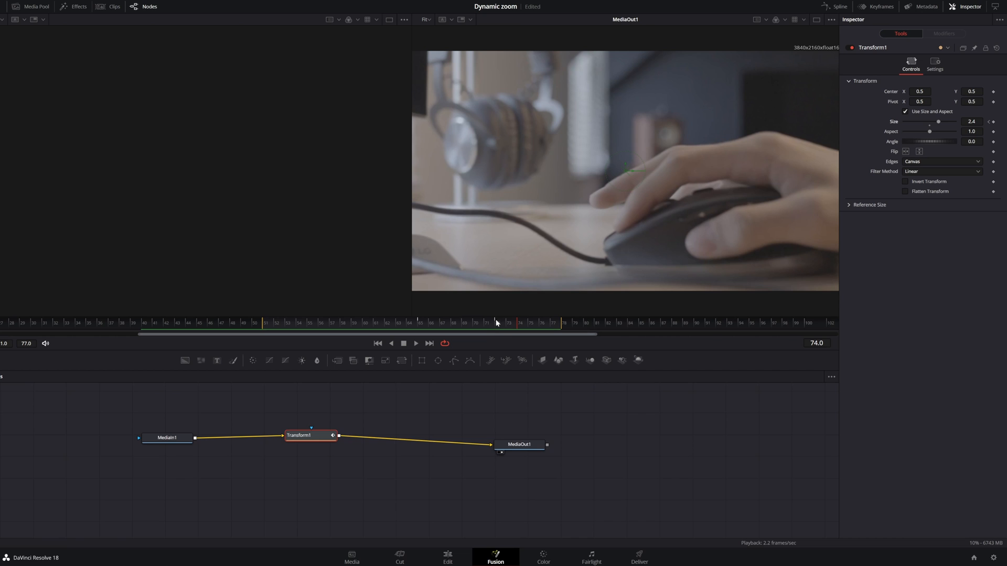
mouse_move(496, 335)
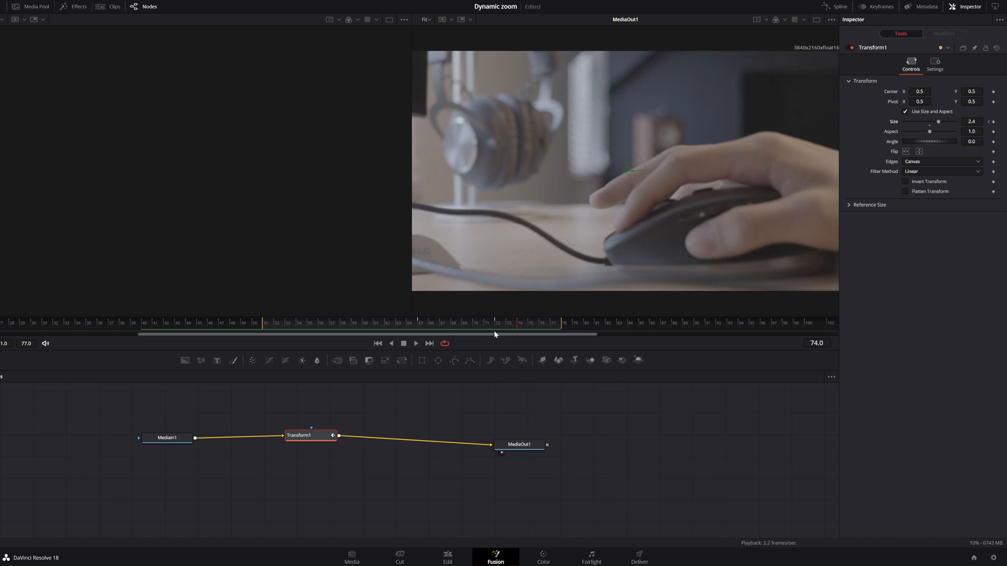
mouse_move(442, 327)
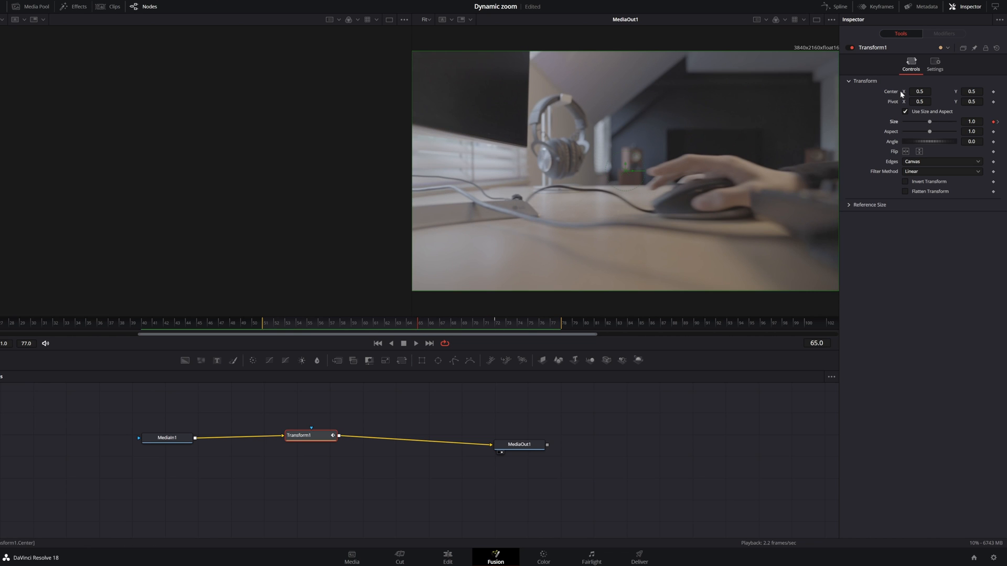
mouse_move(901, 94)
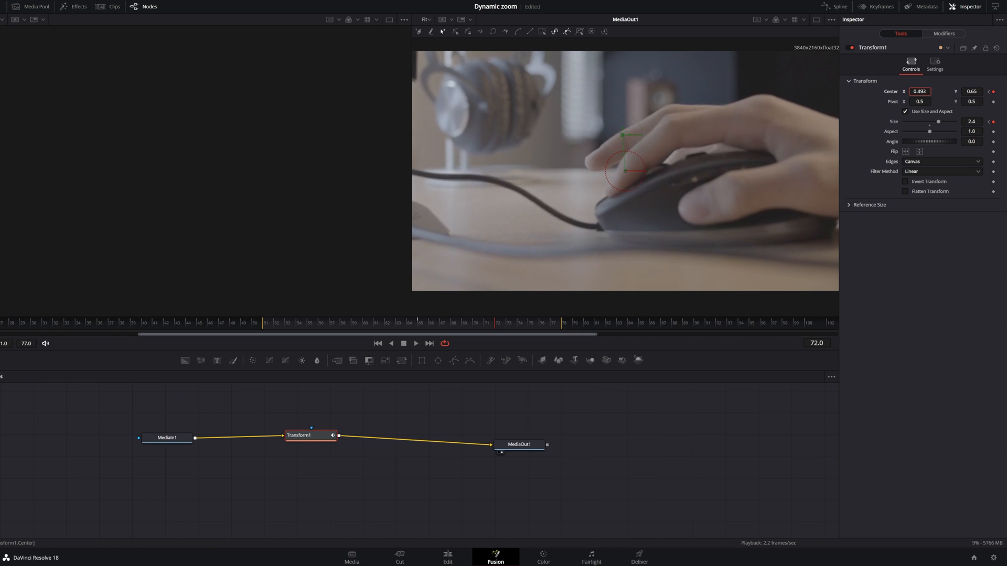
left_click_drag(625, 171, 541, 135)
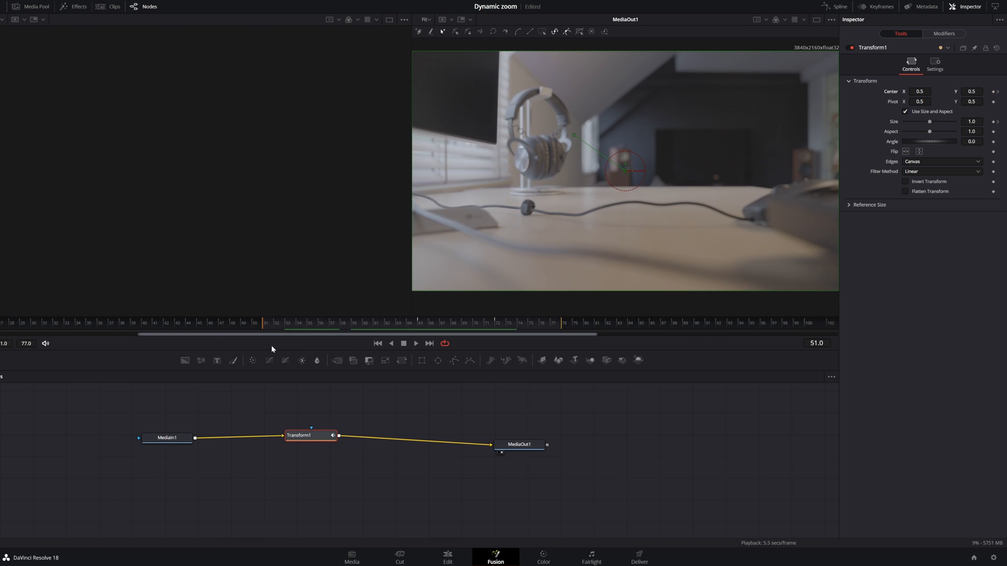
left_click(415, 343)
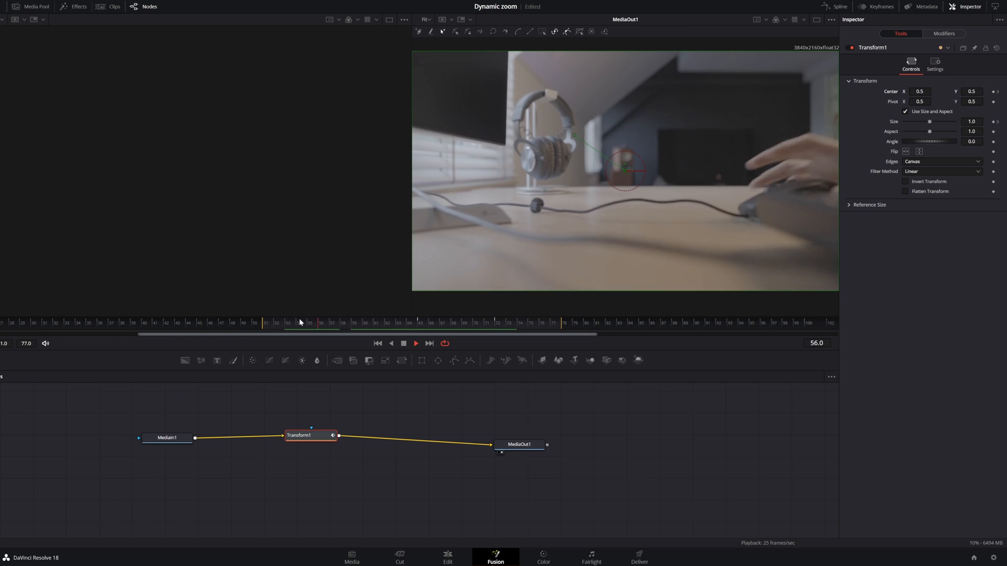
left_click(421, 323)
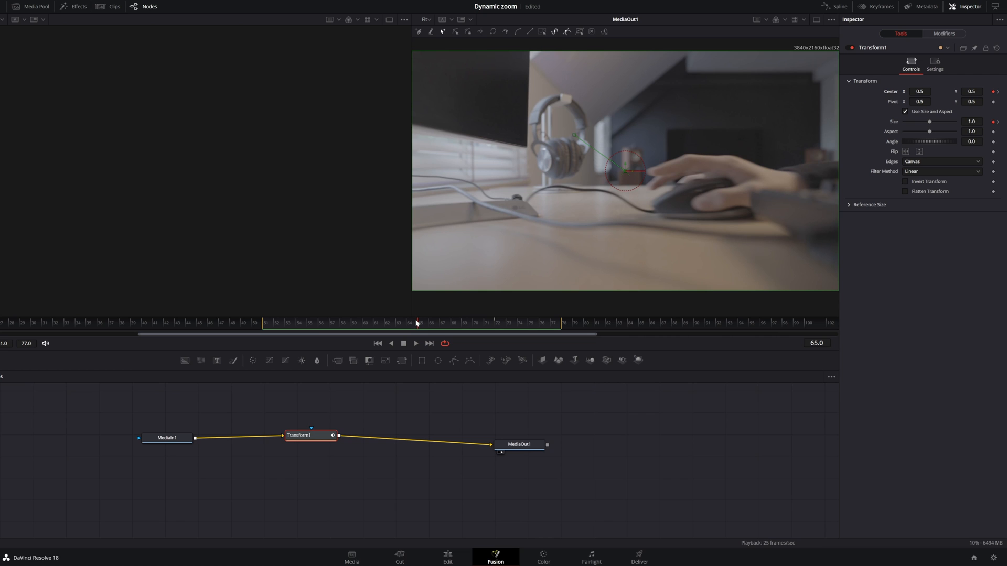
mouse_move(943, 237)
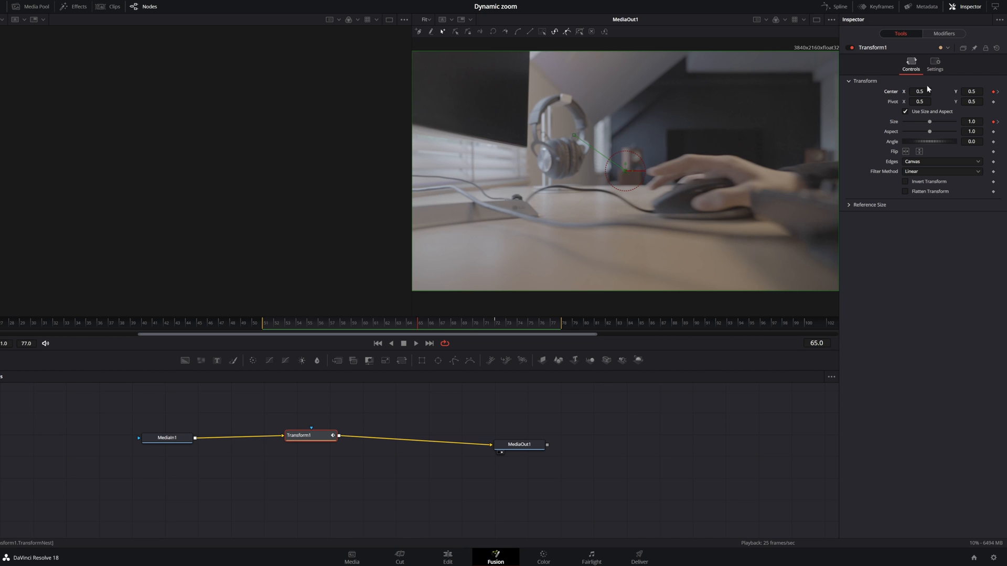
- Enable Motion Blur in Transform1's Settings and play the zoom to preview the streaking
left_click(935, 64)
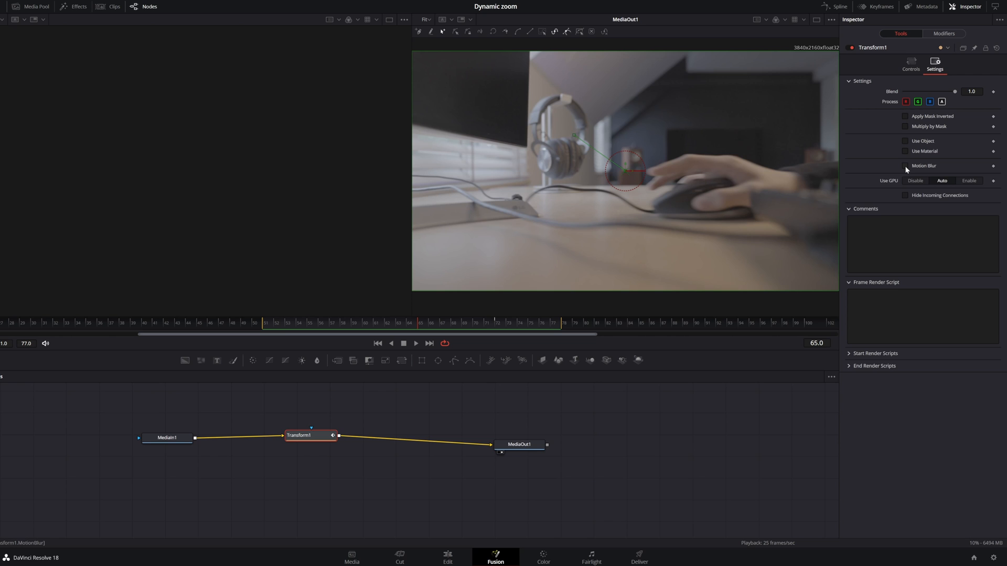
left_click(906, 165)
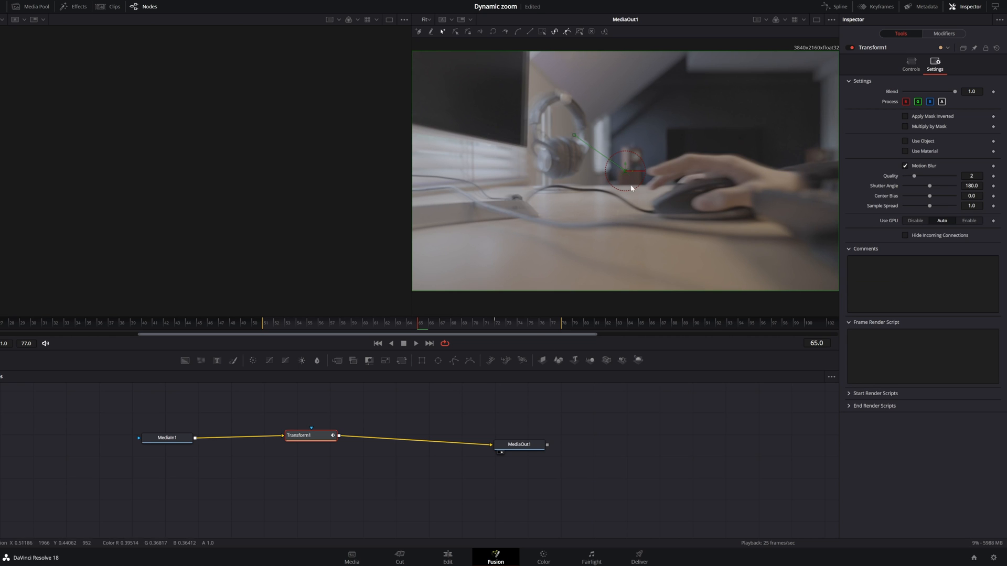
mouse_move(610, 178)
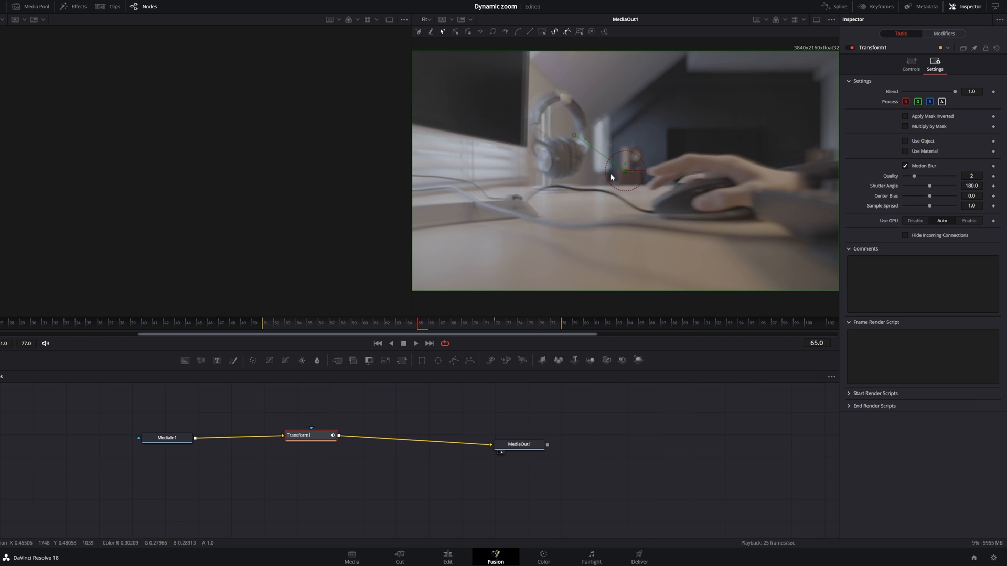
mouse_move(731, 238)
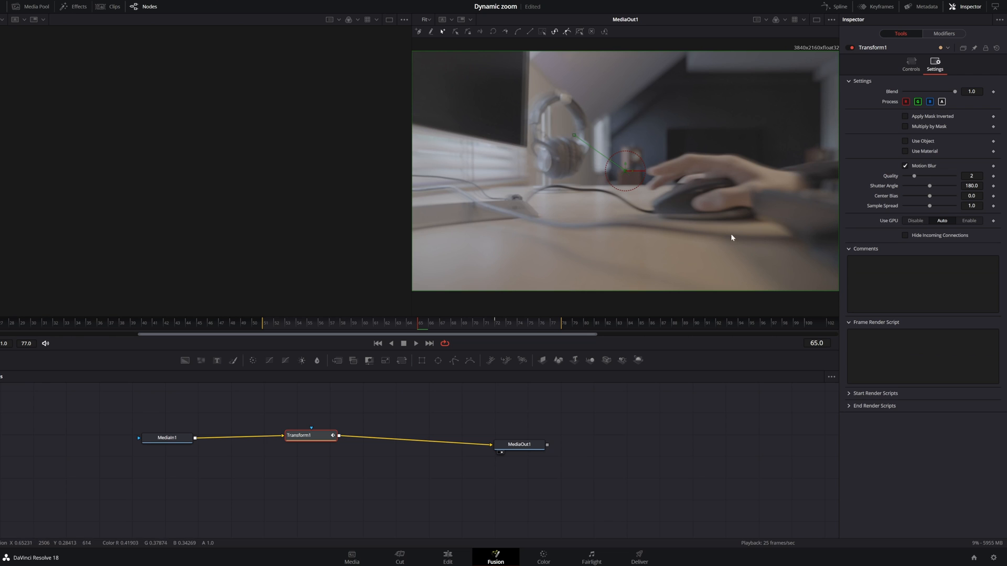
left_click(416, 343)
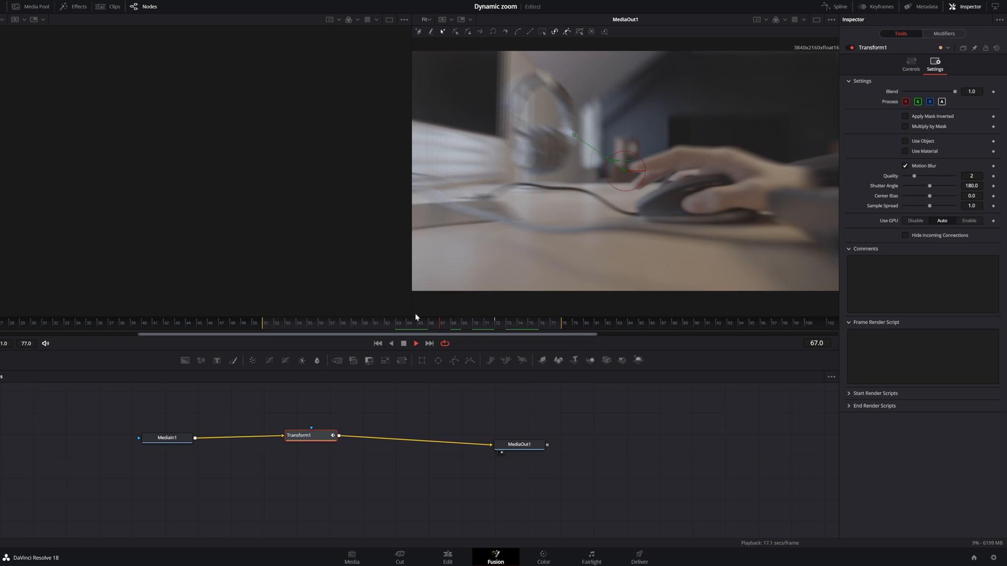
left_click(323, 323)
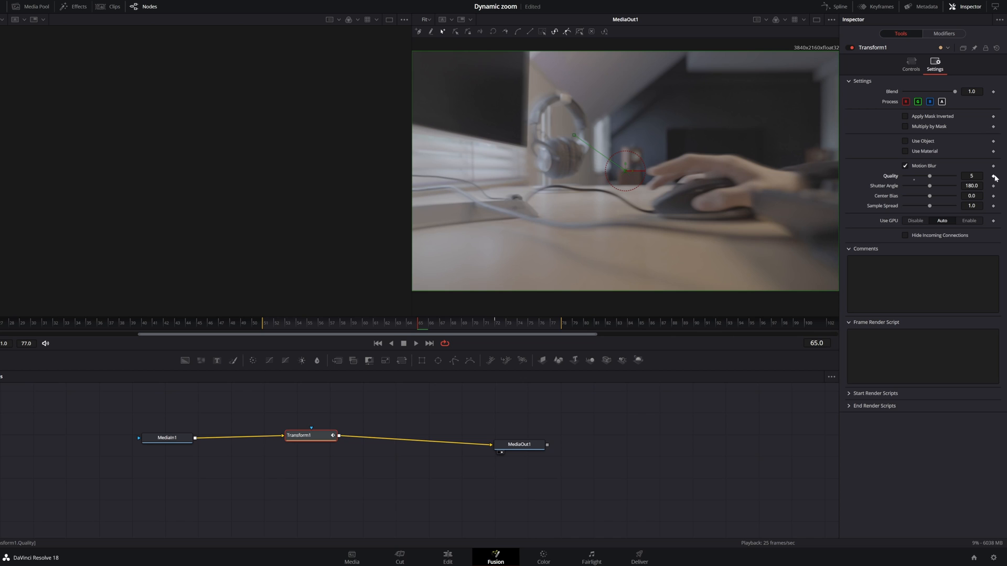
mouse_move(994, 180)
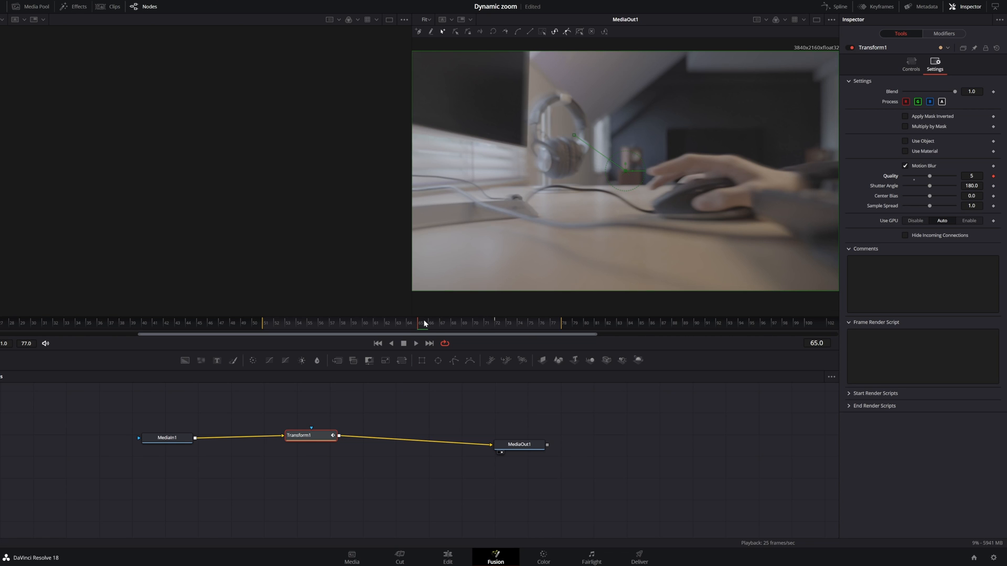
- At frame 72, raise blur Quality and set Center Bias -0.2 with Sample Spread 3.6
left_click(496, 323)
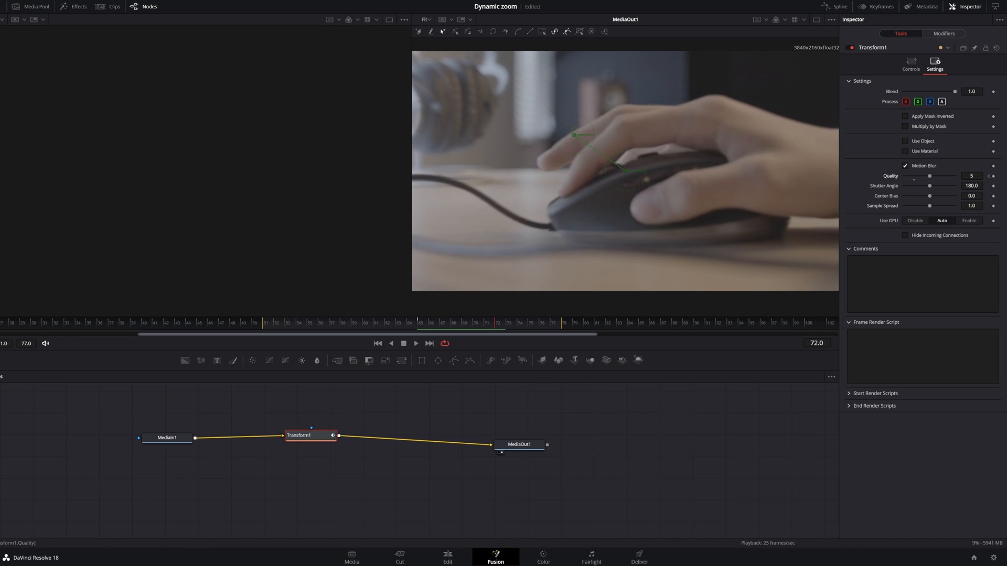
left_click_drag(929, 176, 943, 177)
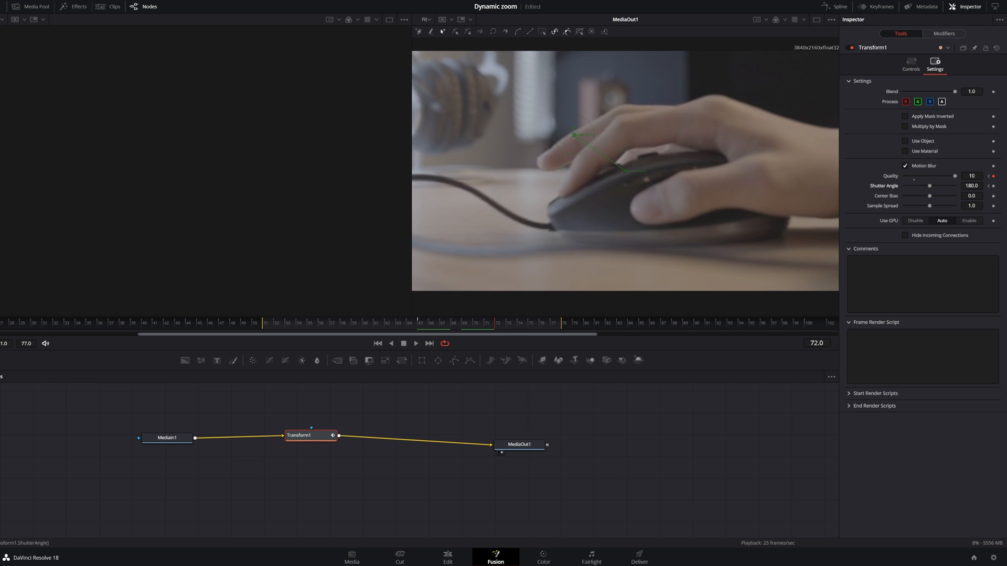
left_click_drag(930, 187, 940, 187)
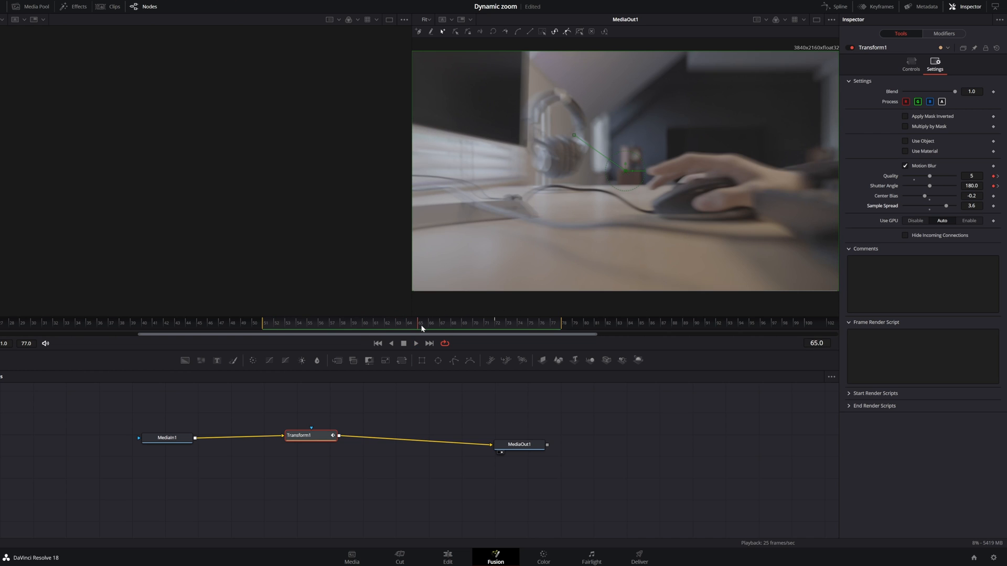
left_click(308, 436)
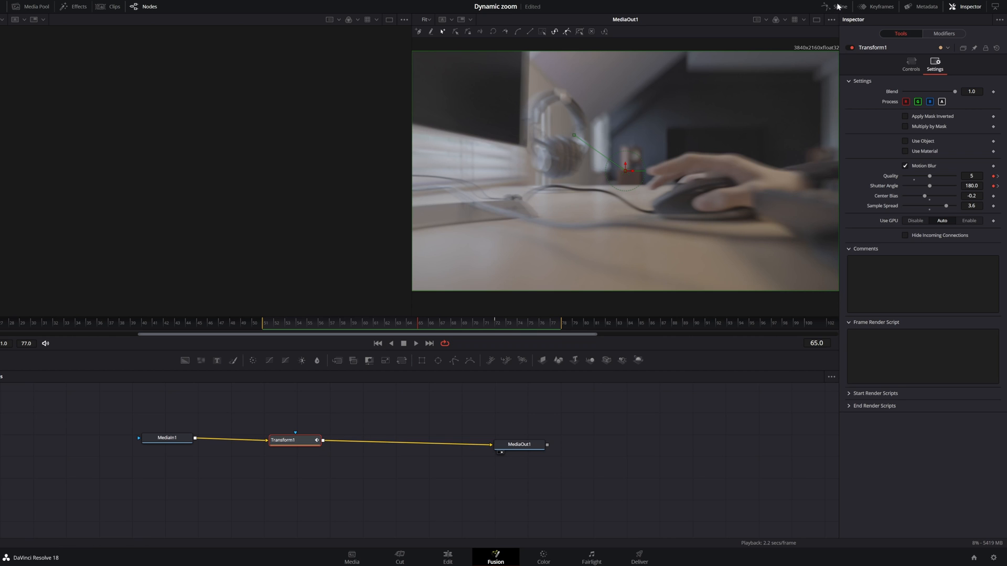
left_click(838, 7)
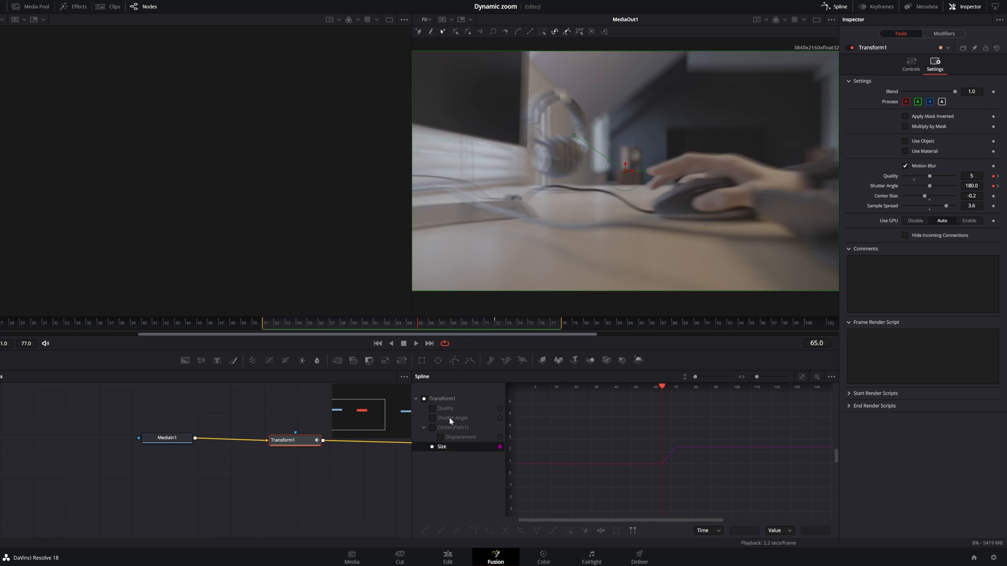
mouse_move(447, 417)
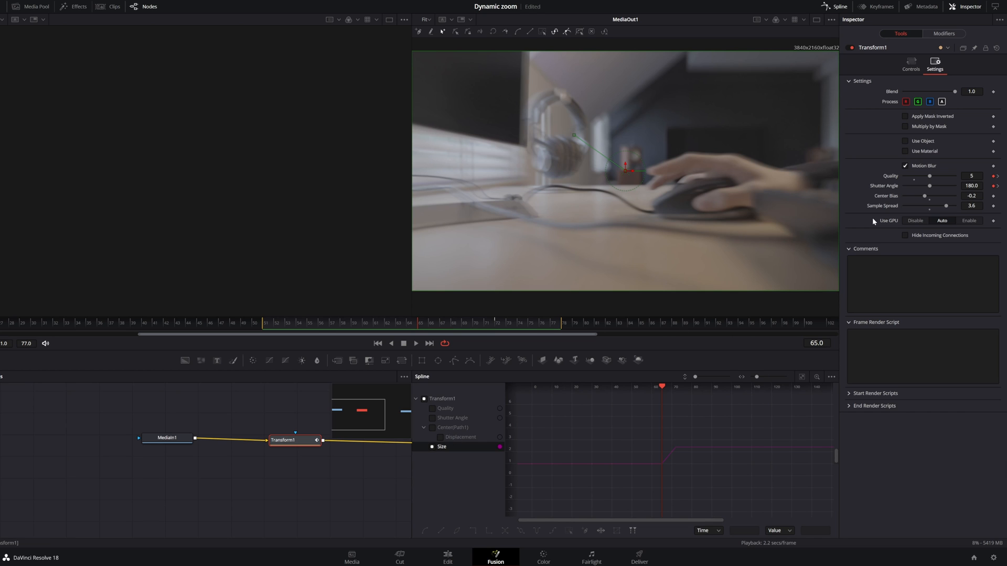
left_click(910, 65)
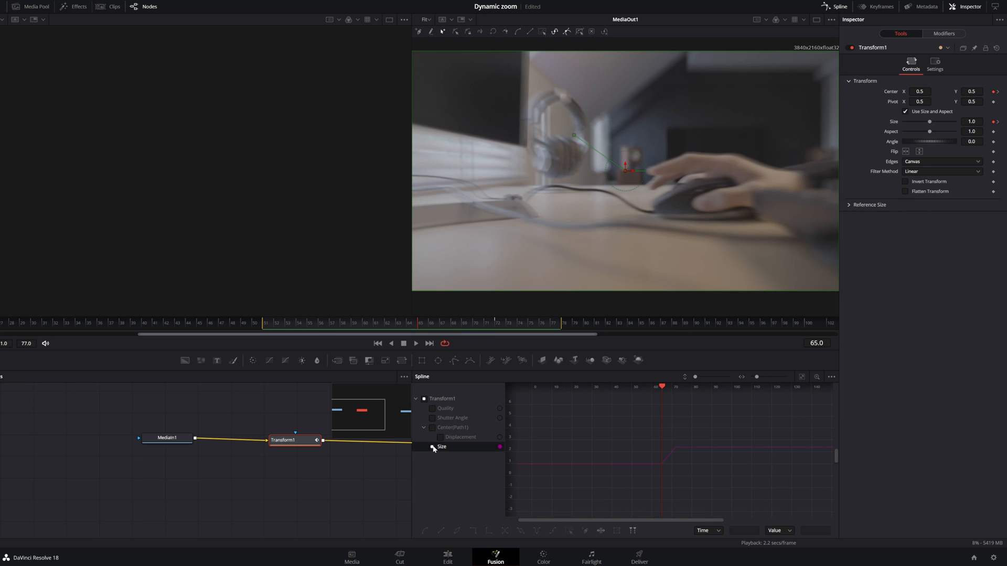
left_click(432, 447)
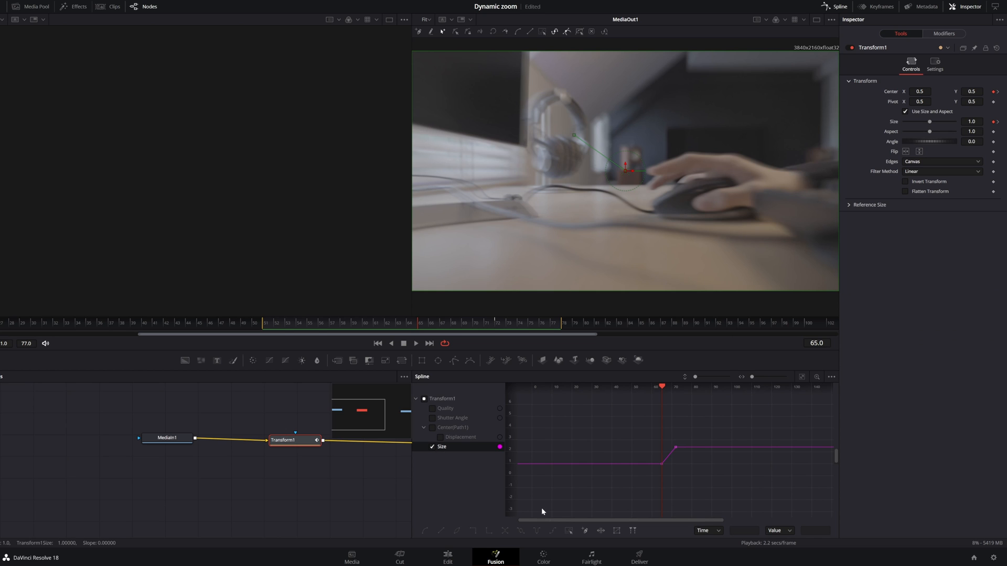
mouse_move(594, 448)
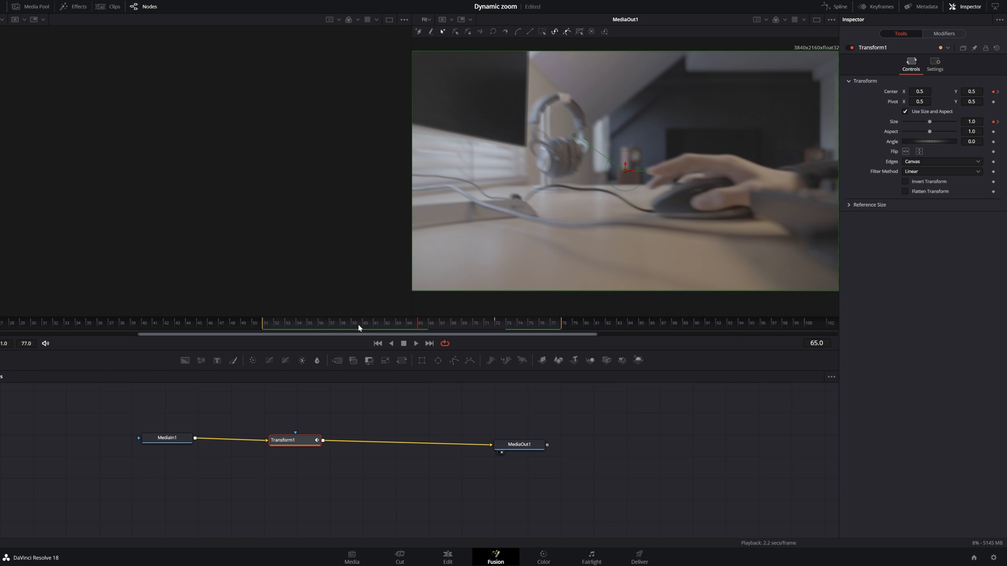
- Return to the Edit page to preview the finished zoom on the timeline
left_click(934, 65)
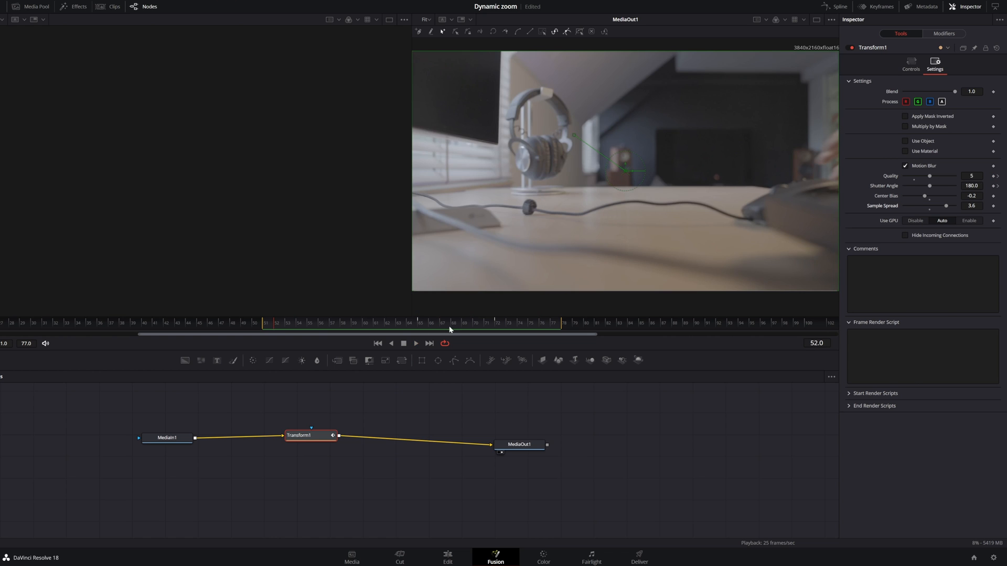
left_click(448, 557)
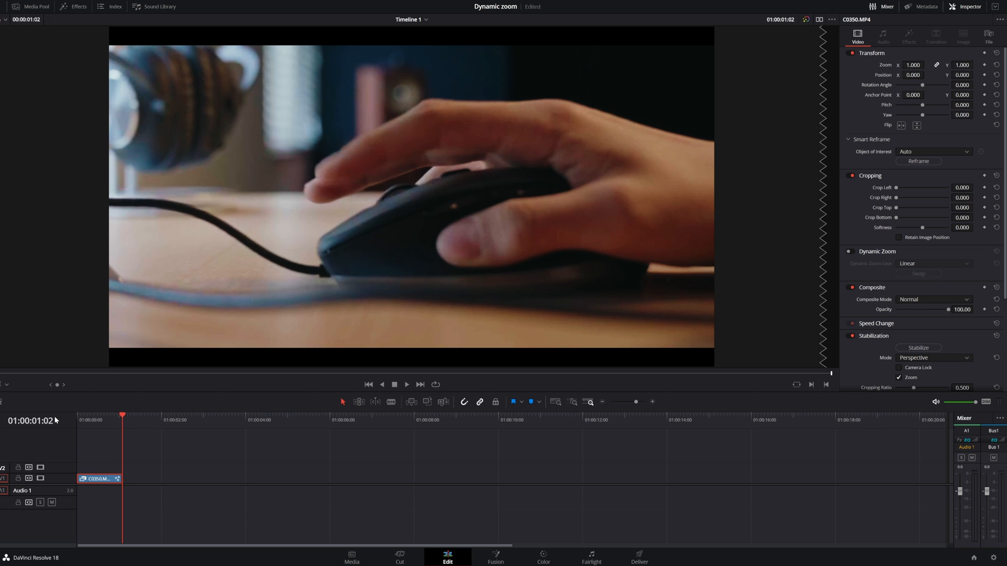